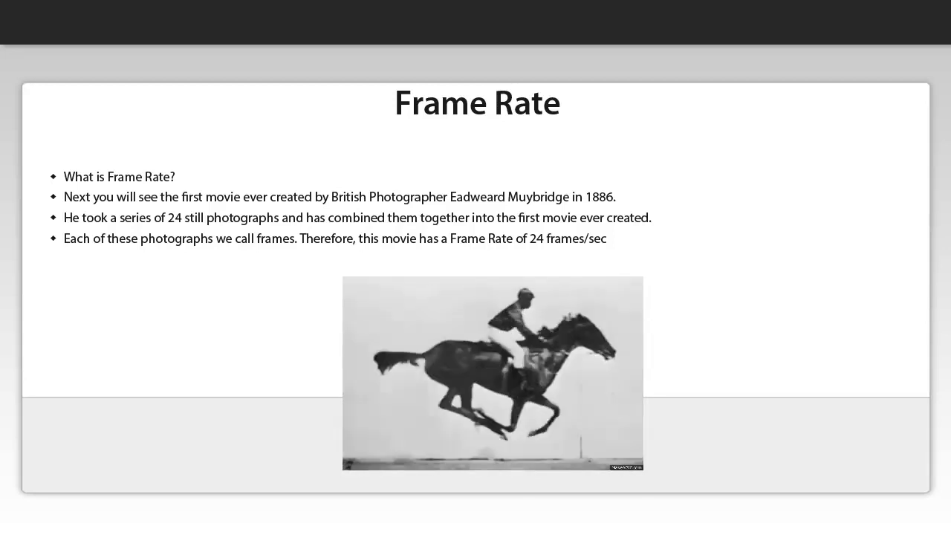
pyautogui.press('Right')
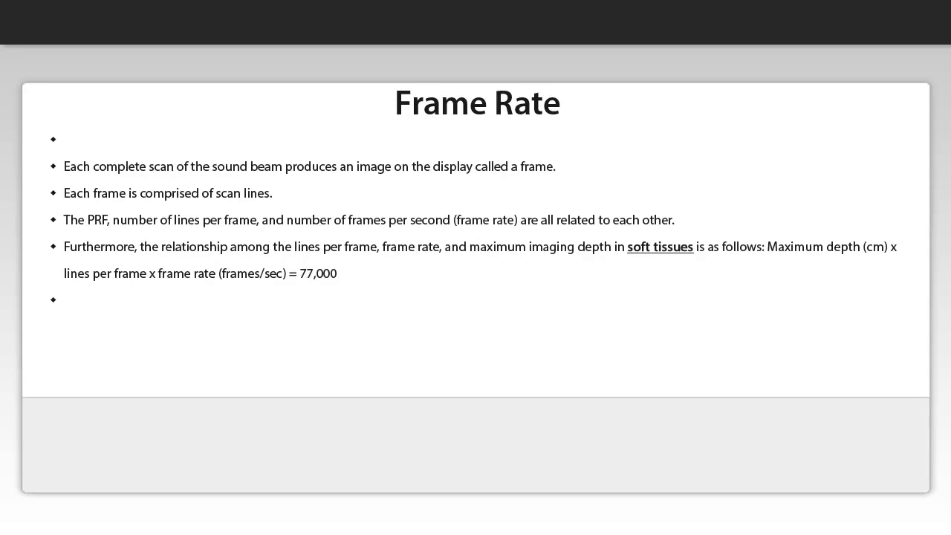